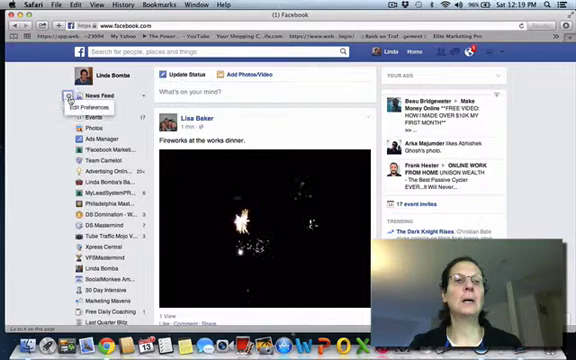
Step: Show the News Feed Preferences panel listing followed people and pages to prioritize
left_click(92, 100)
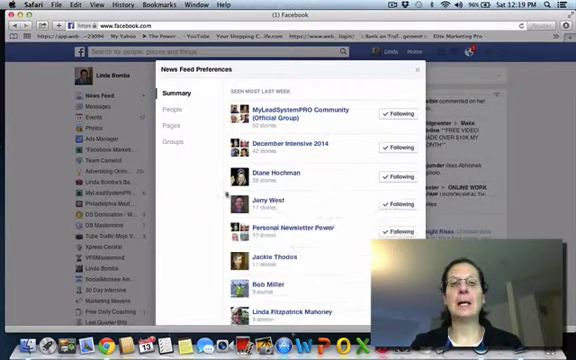
Step: Switch the preferences list to followed Pages in alphabetical order
left_click(172, 110)
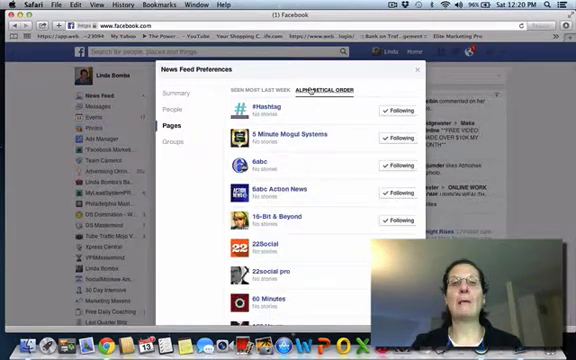
Step: Rank Pages by Seen Most Last Week, then show followed Groups ranked the same way
left_click(260, 90)
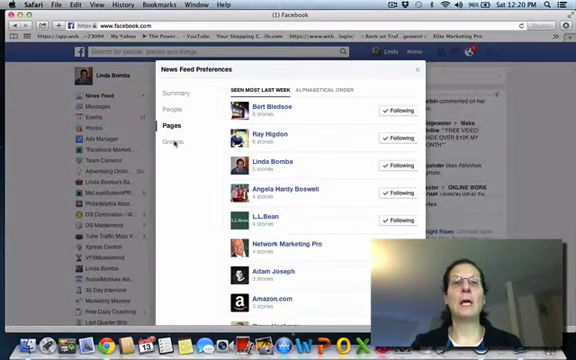
left_click(172, 148)
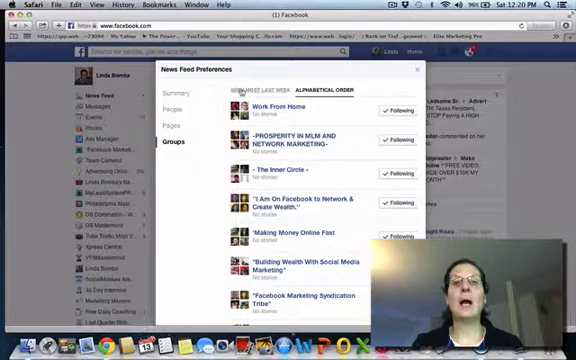
left_click(264, 90)
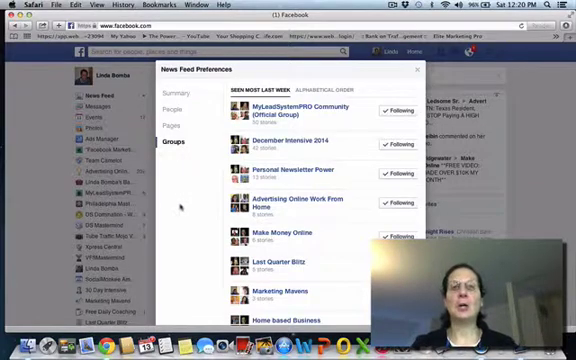